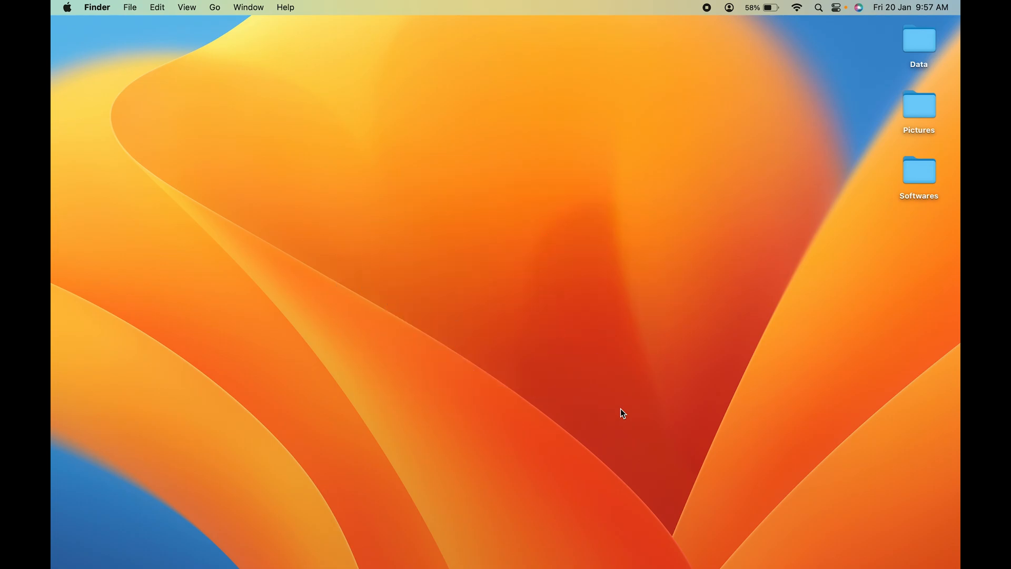
- Show the Launchpad grid of installed applications from the Dock
click(196, 543)
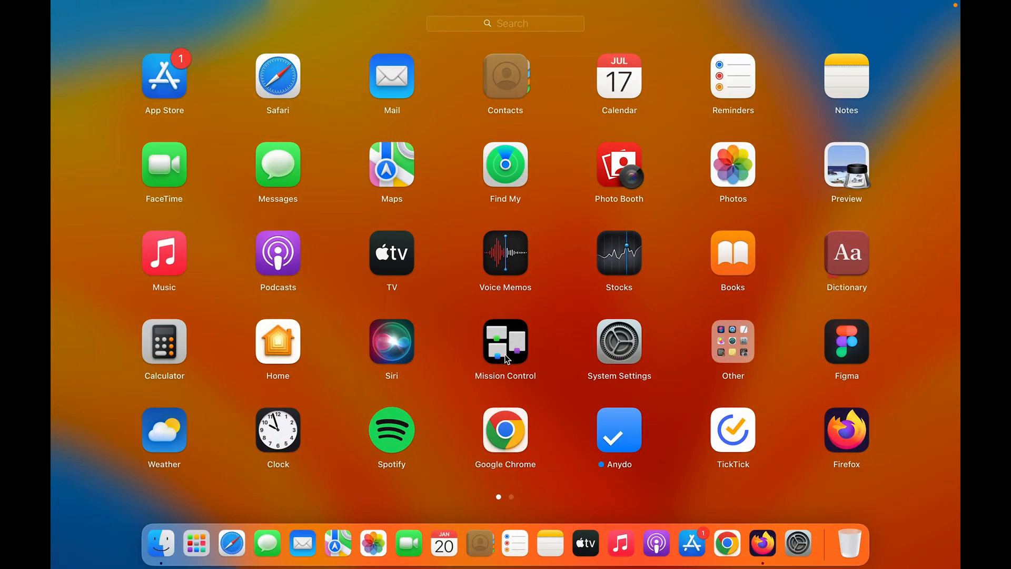
mouse_move(717, 172)
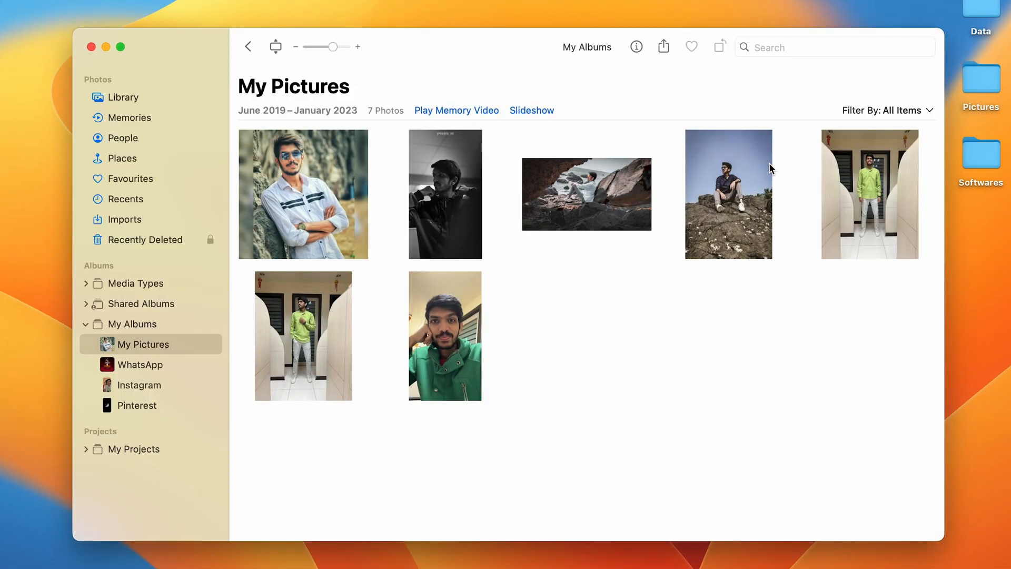
mouse_move(374, 198)
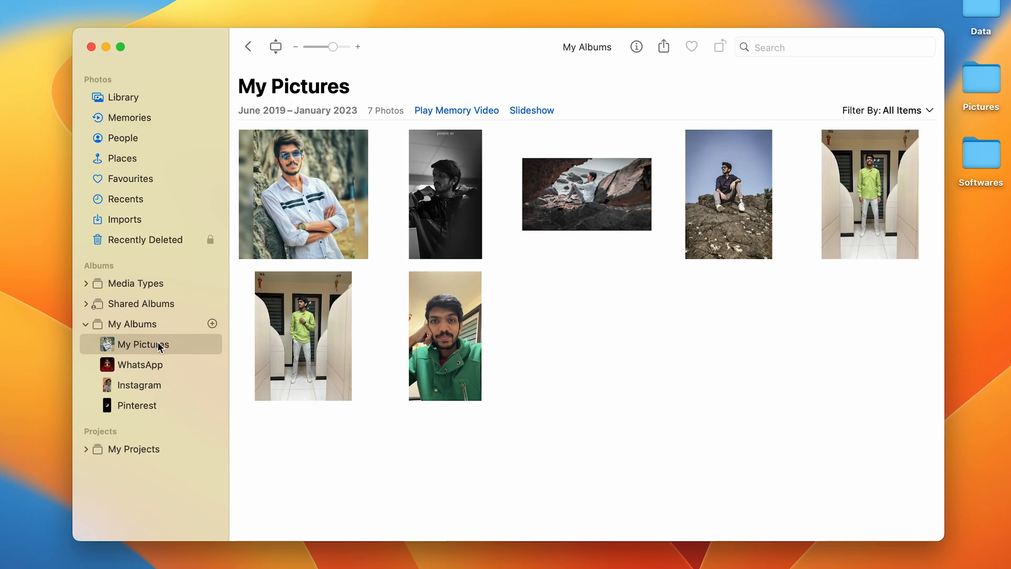
mouse_move(193, 350)
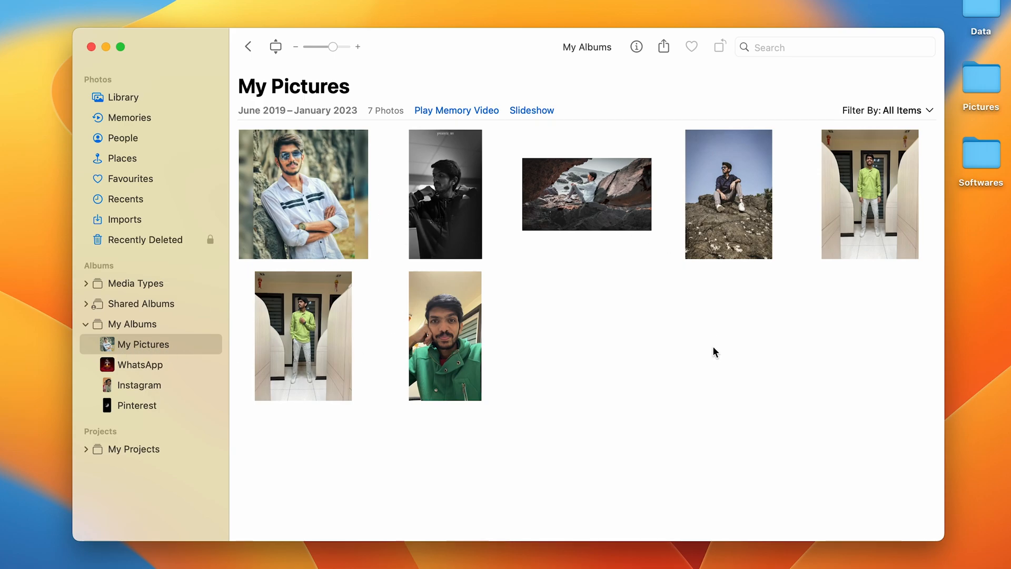
mouse_move(403, 225)
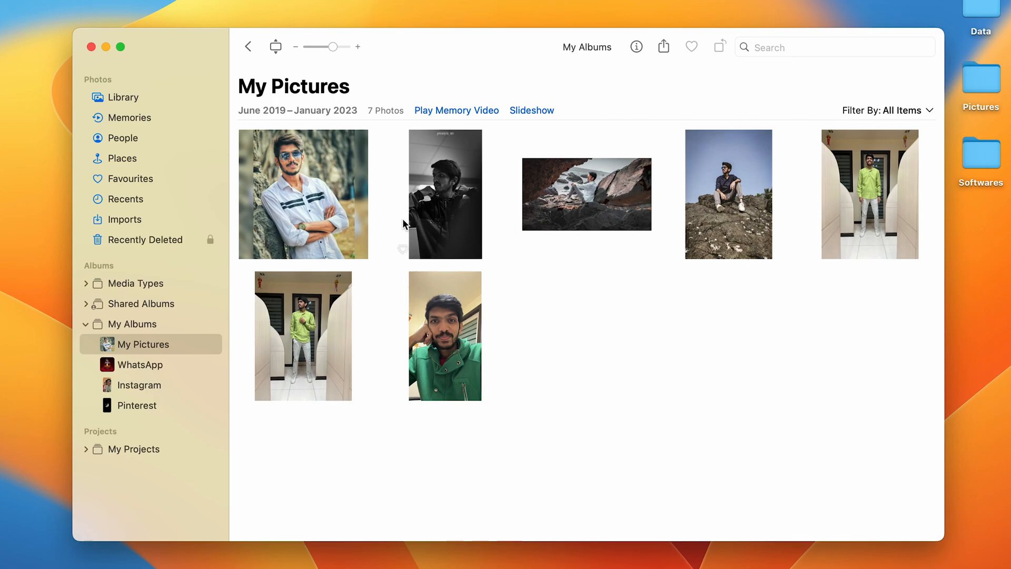
mouse_move(726, 342)
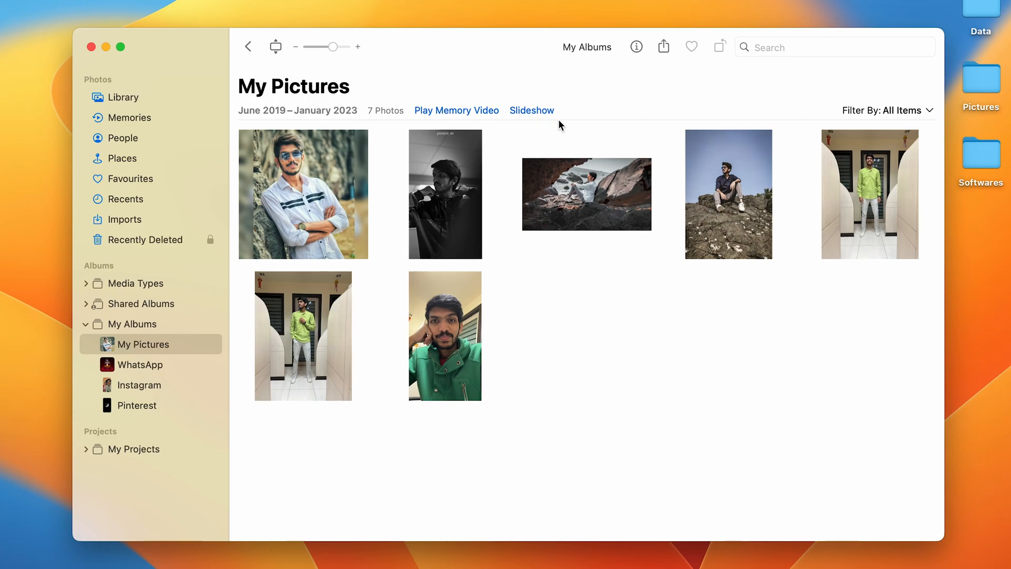
mouse_move(534, 122)
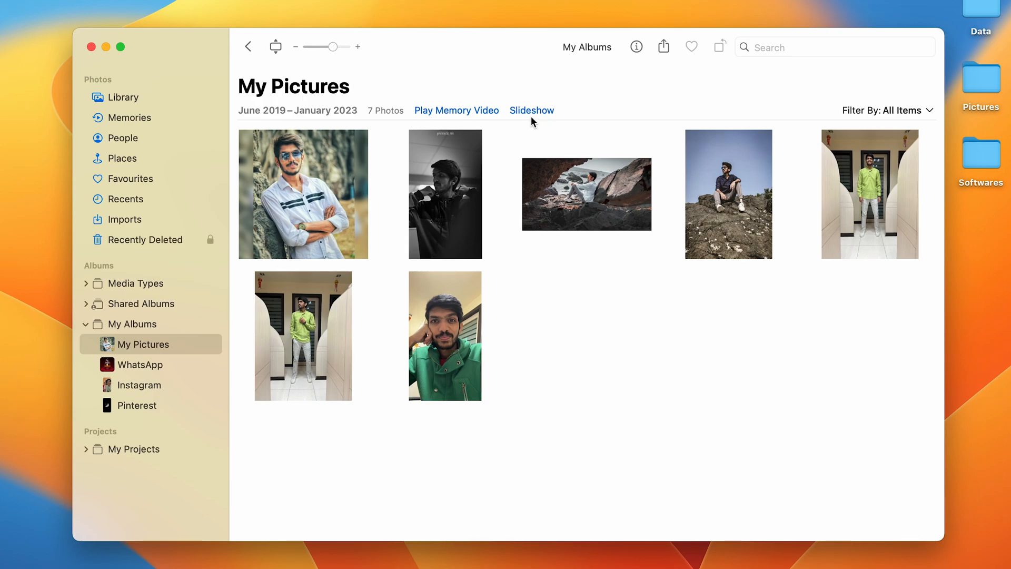
mouse_move(556, 182)
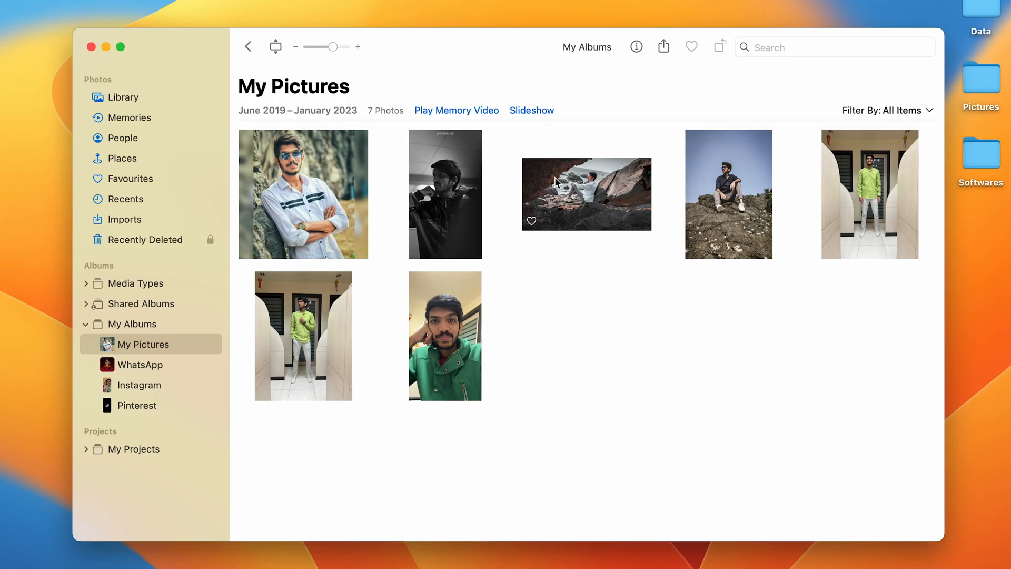
mouse_move(335, 260)
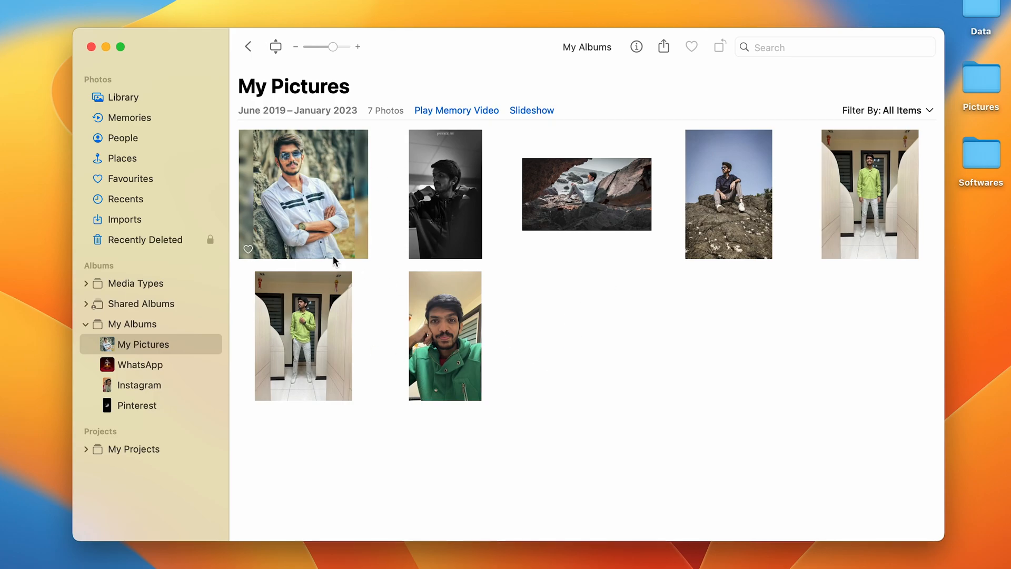
mouse_move(797, 310)
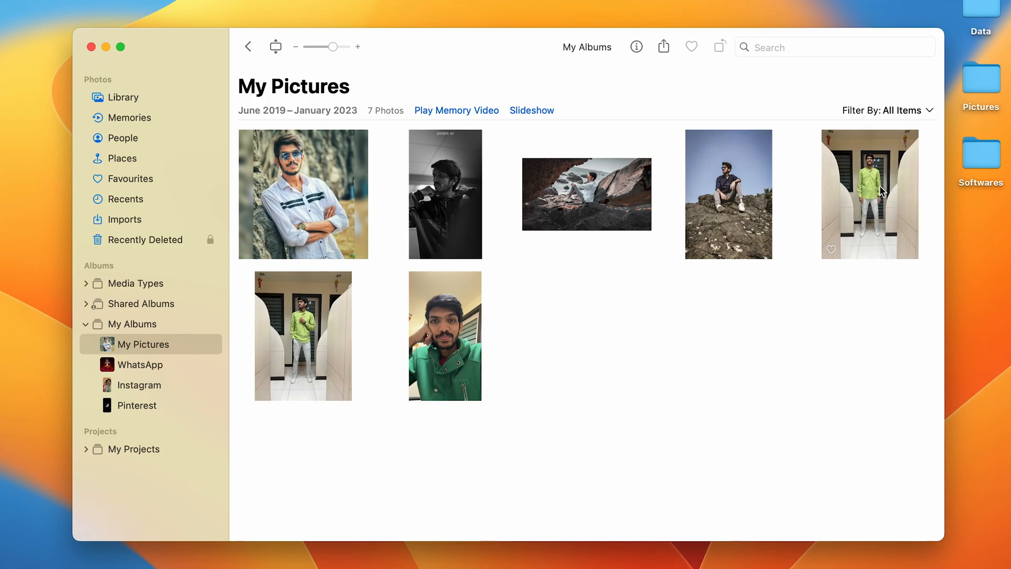
mouse_move(300, 203)
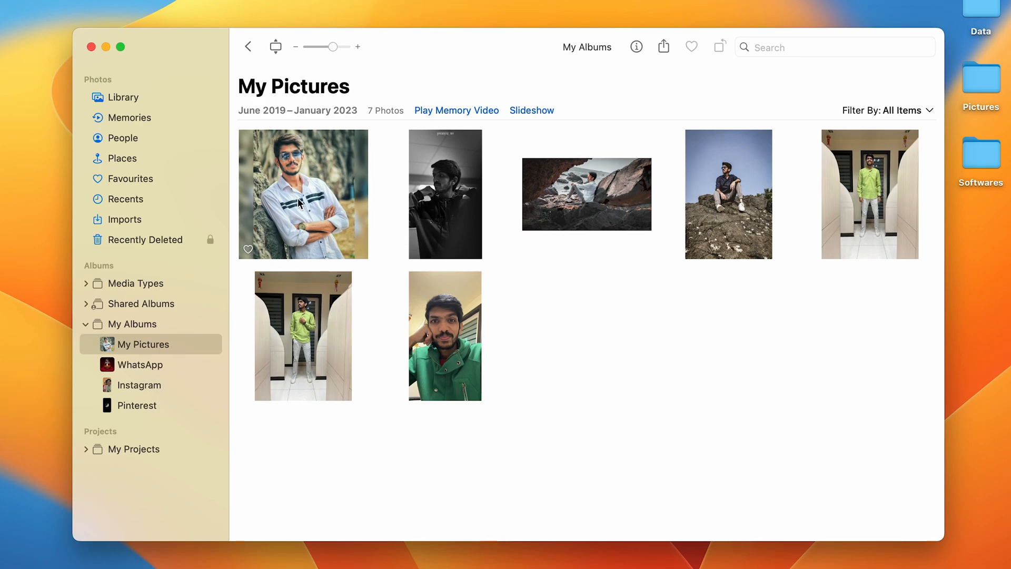
- Shift-select the first five photos in the My Pictures album
click(302, 193)
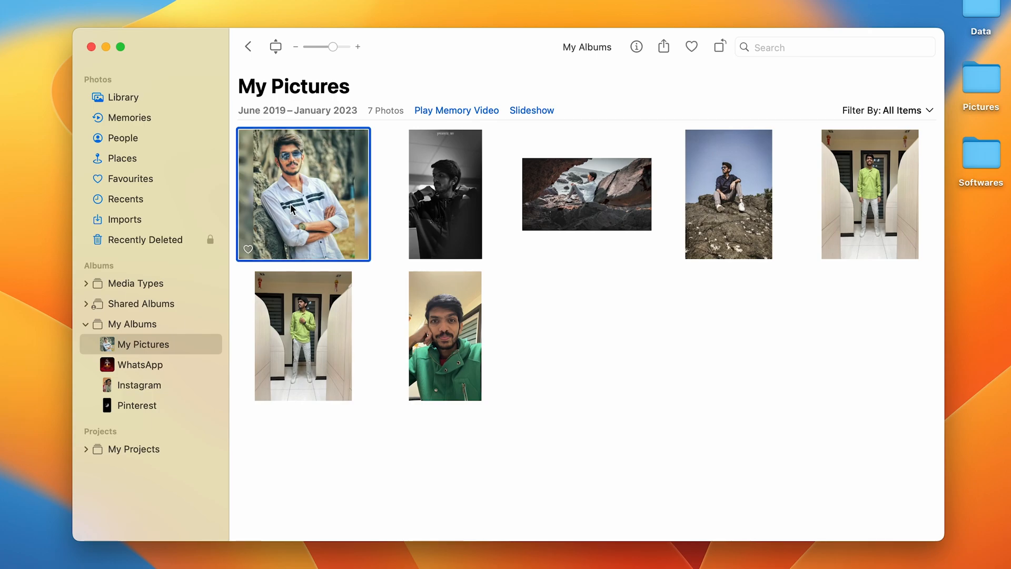
key(shift)
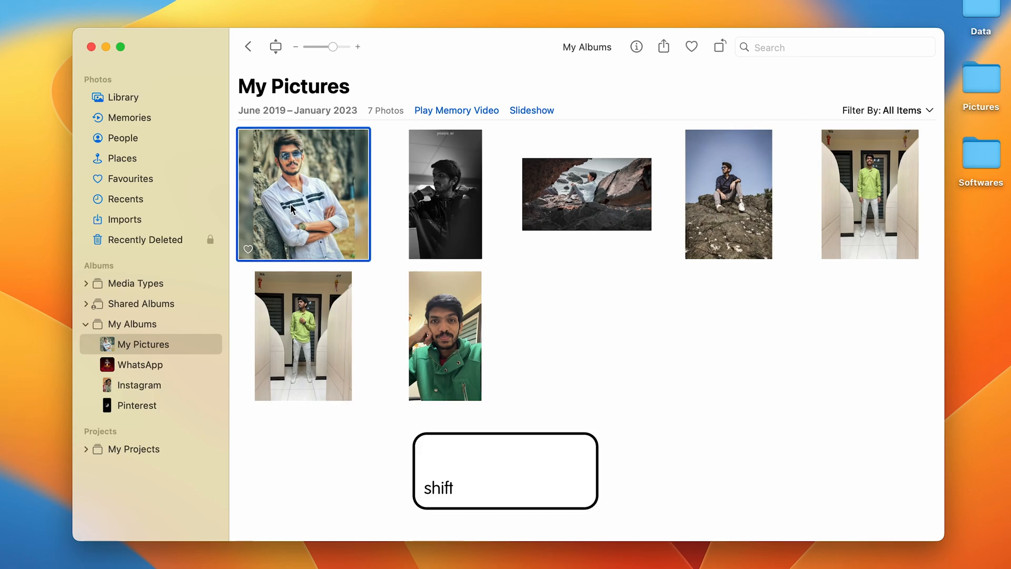
click(869, 193)
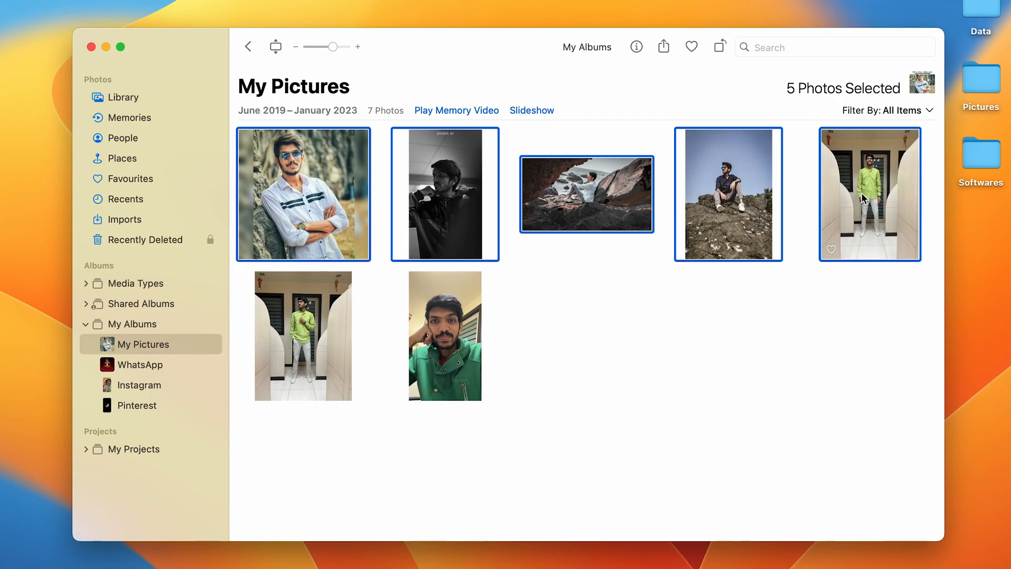
mouse_move(690, 400)
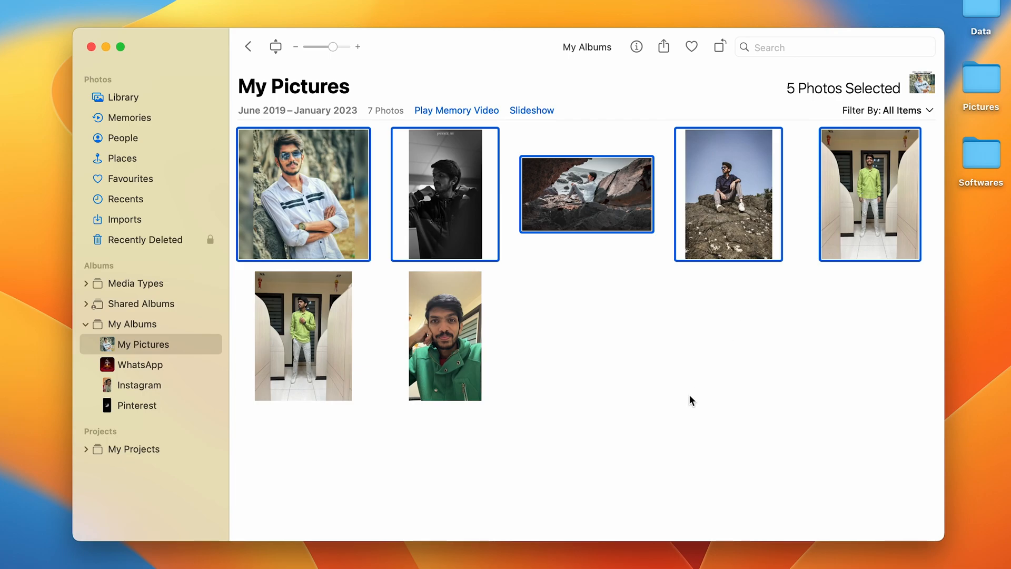
mouse_move(696, 246)
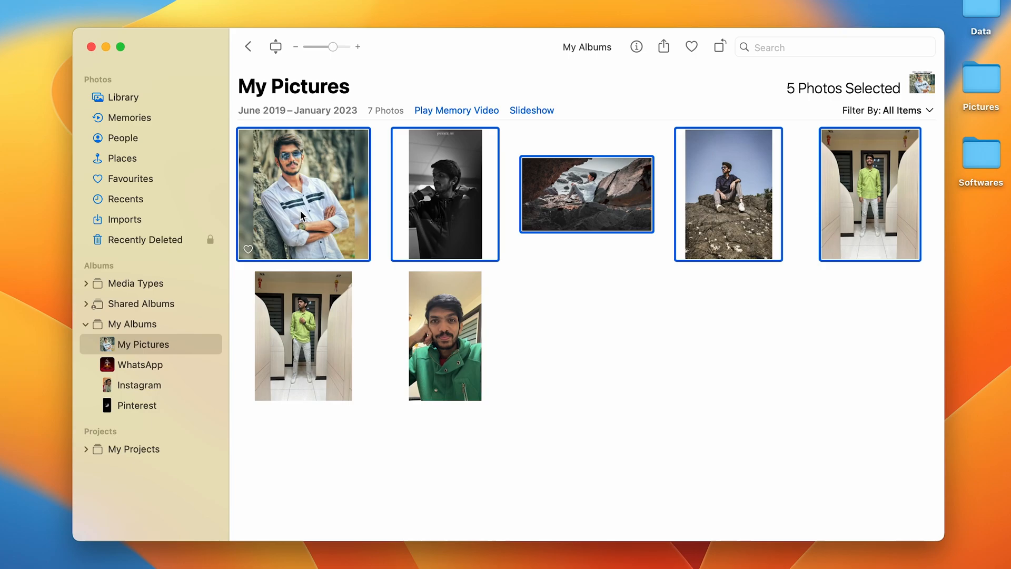
- Start a slideshow for the selection and settle on Classic after previewing Ken Burns and Origami
right_click(302, 194)
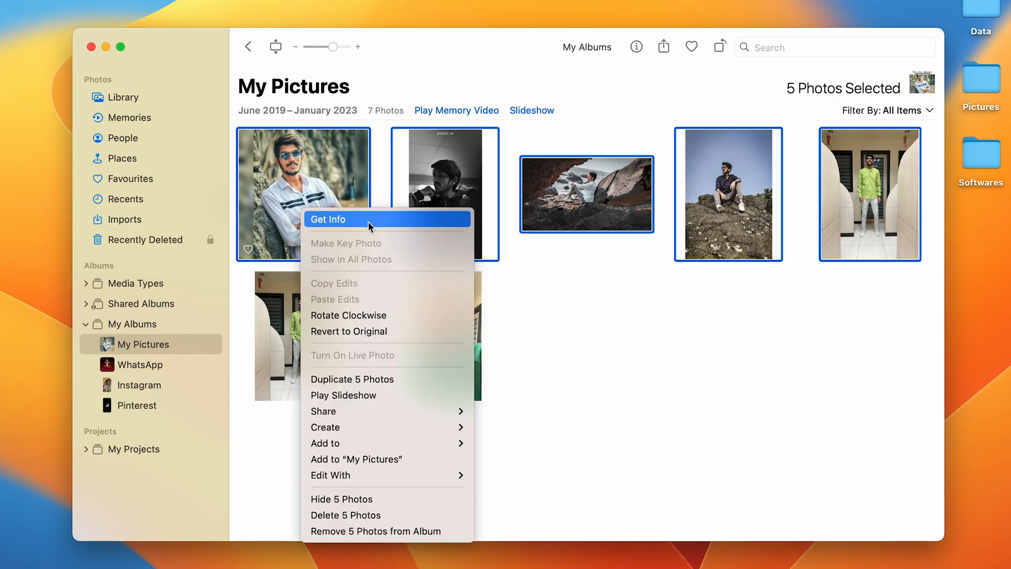
mouse_move(396, 395)
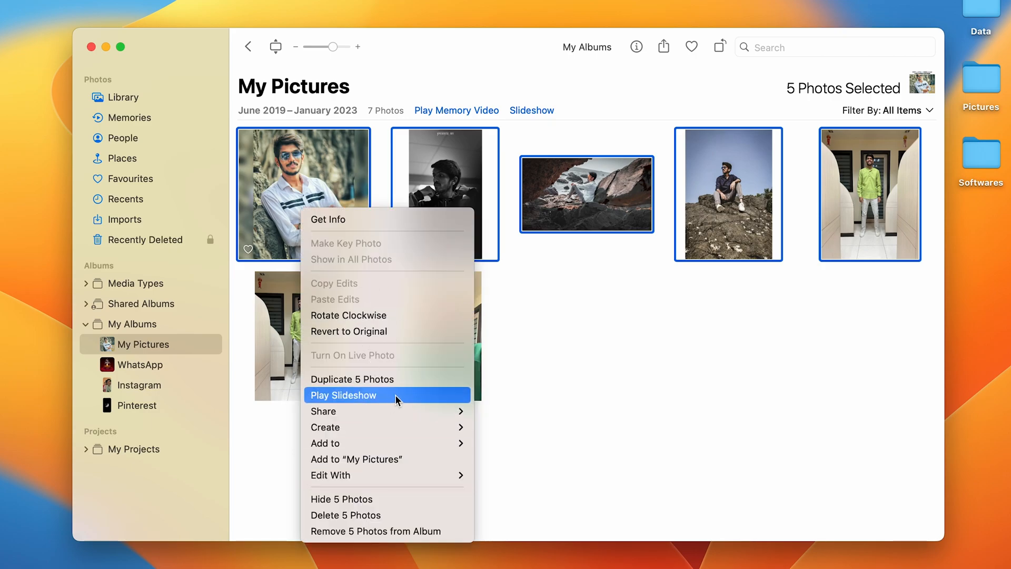
click(343, 395)
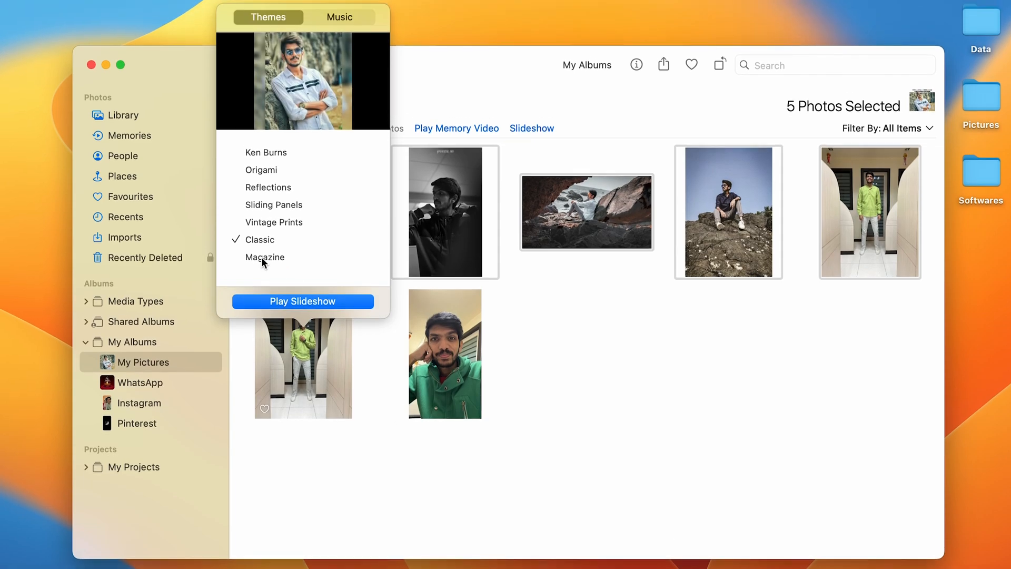
click(261, 170)
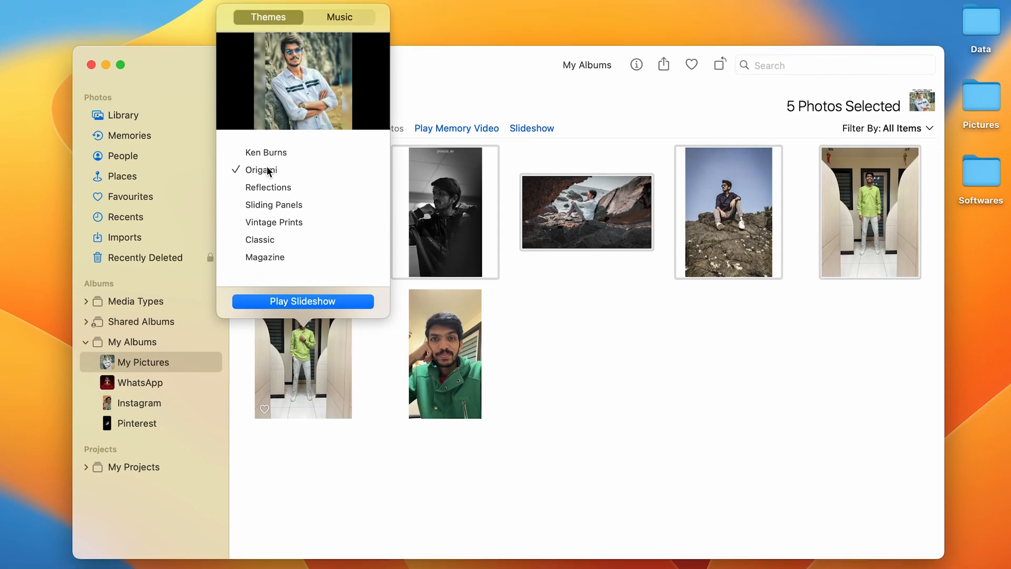
click(266, 152)
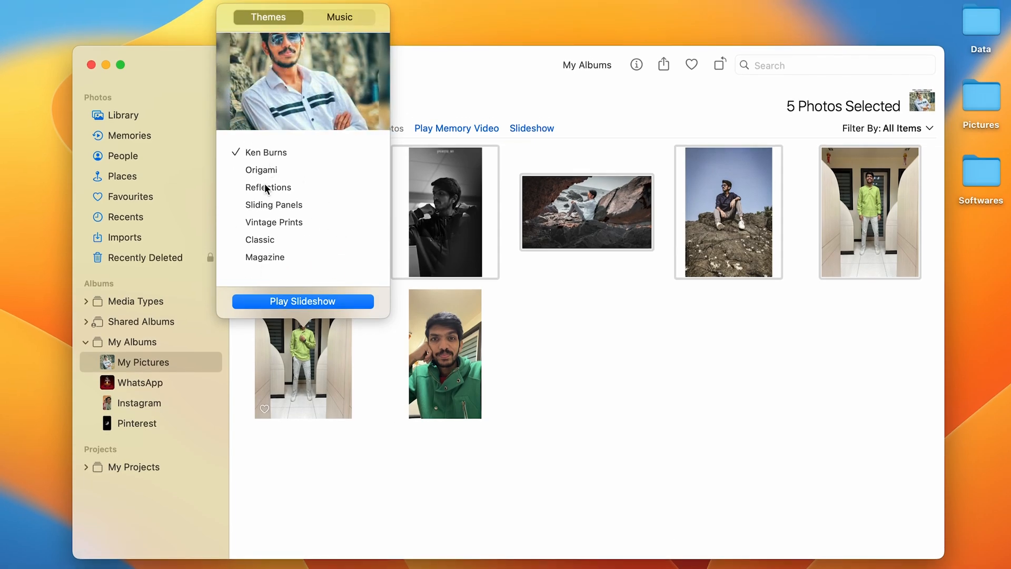
click(260, 170)
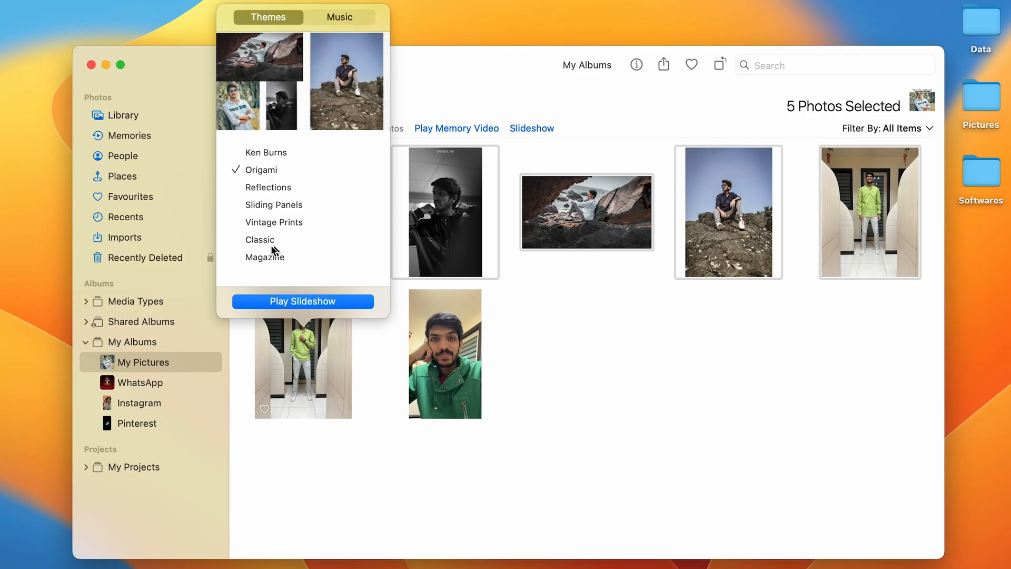
click(260, 239)
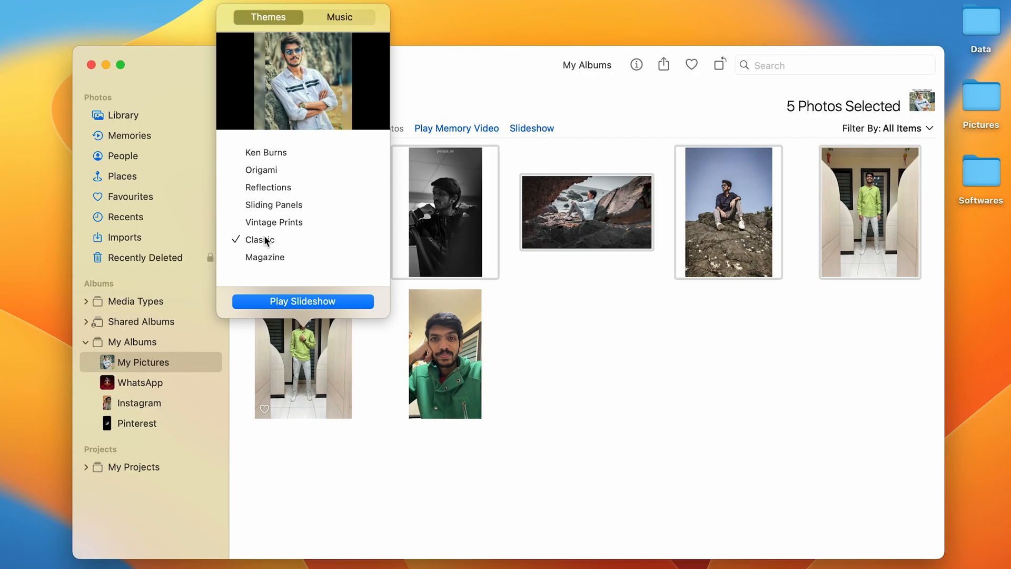
mouse_move(309, 309)
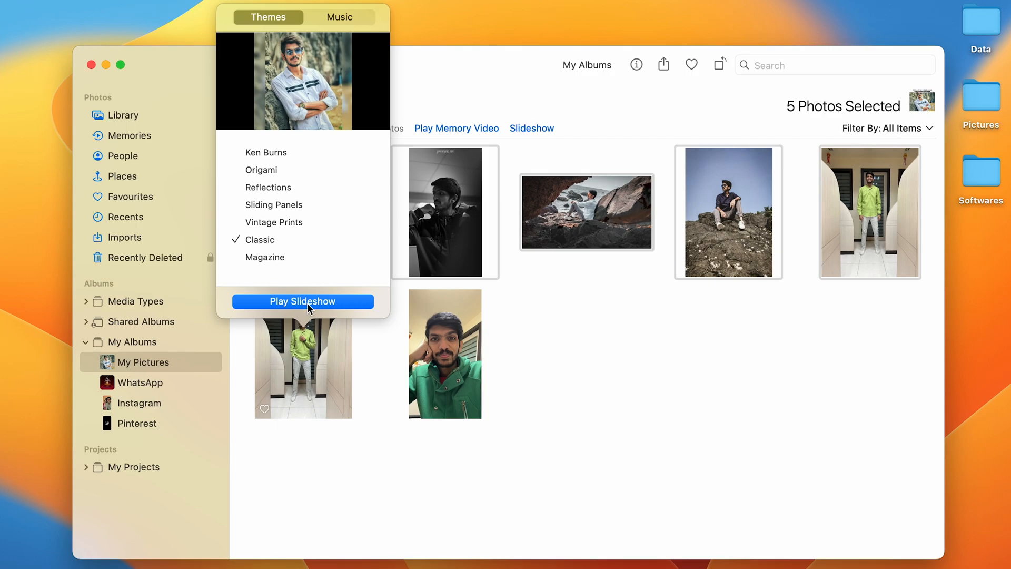
- Play the Classic slideshow of the five photos and resume playback from the controls
click(302, 301)
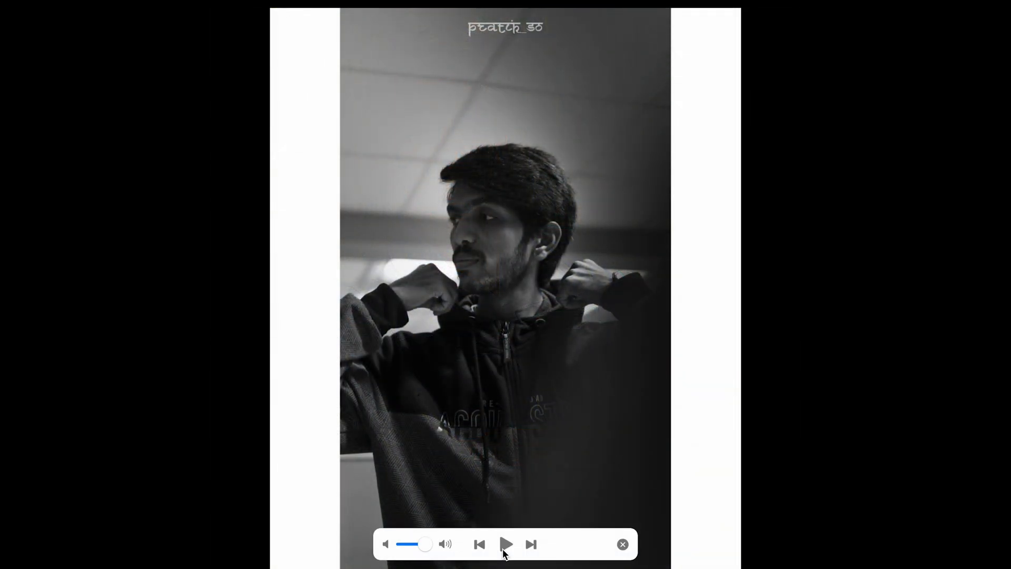
click(621, 543)
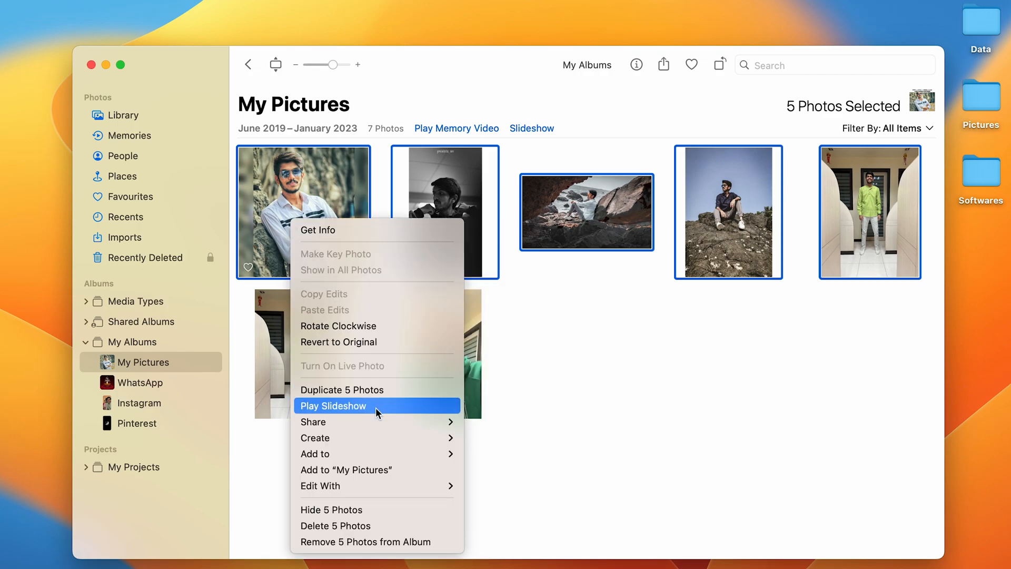
- Preview Sliding Panels and Origami, check the Music list, then dismiss the slideshow settings unplayed
click(334, 405)
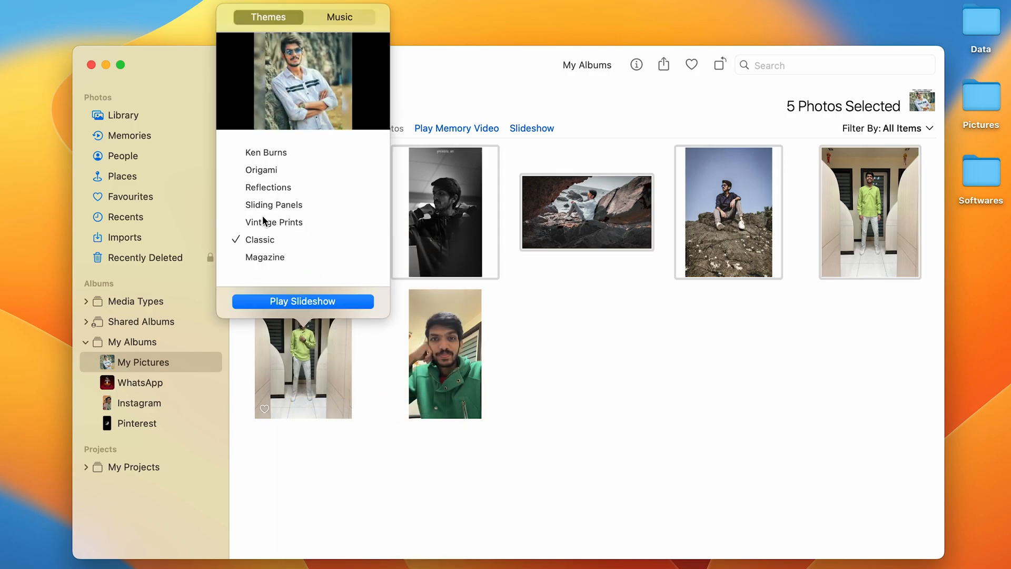
click(273, 204)
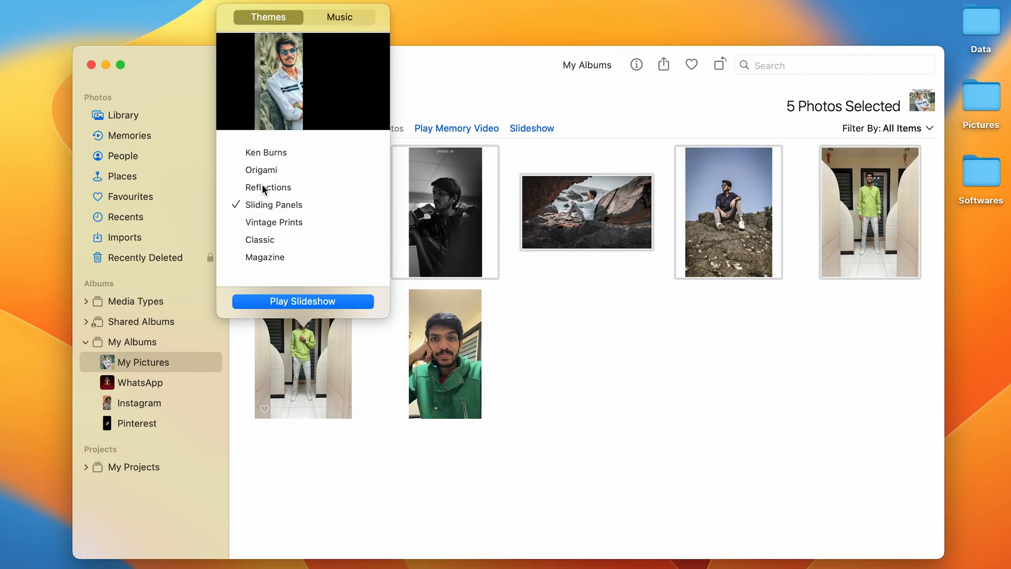
click(261, 169)
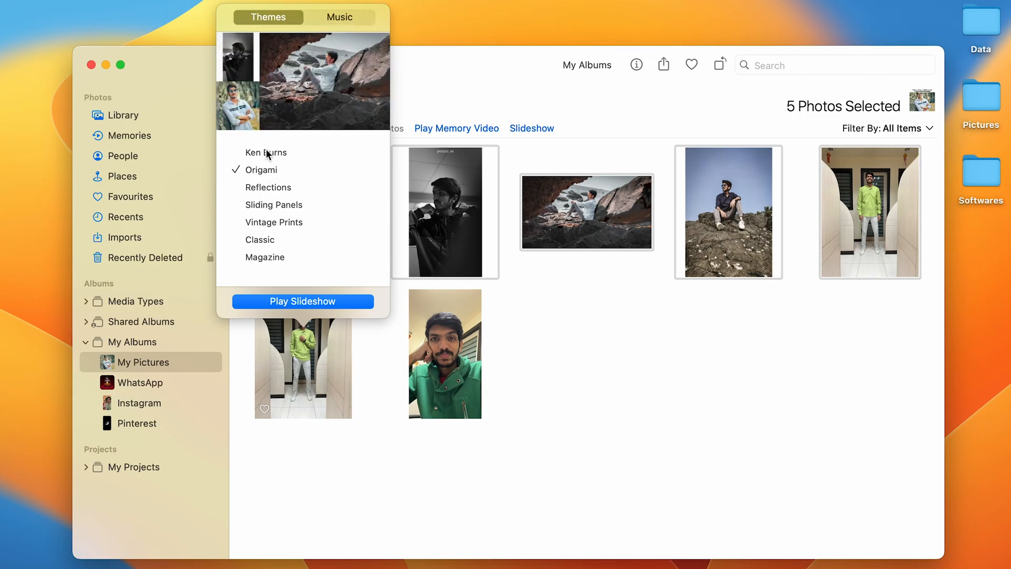
click(338, 17)
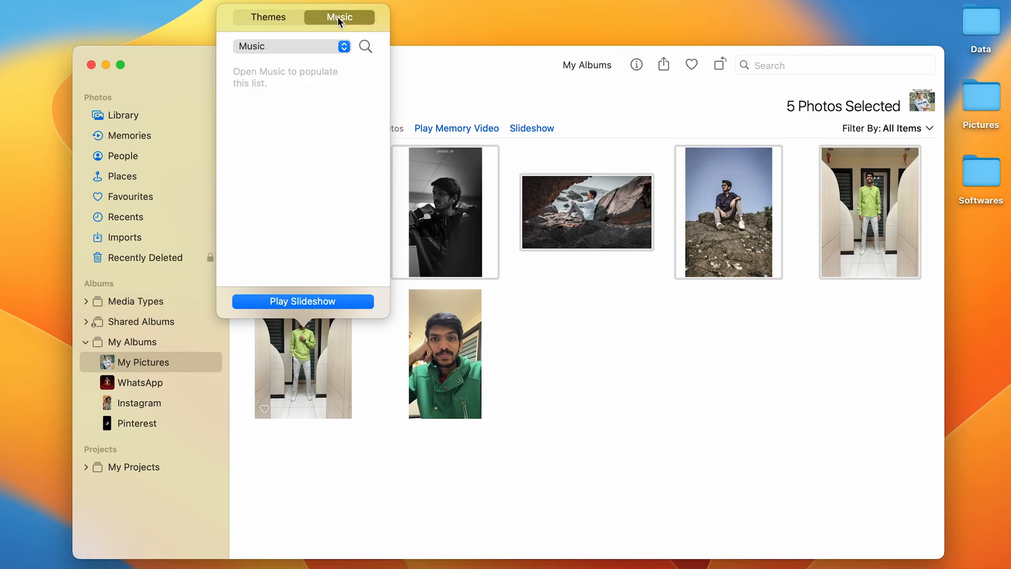
mouse_move(332, 21)
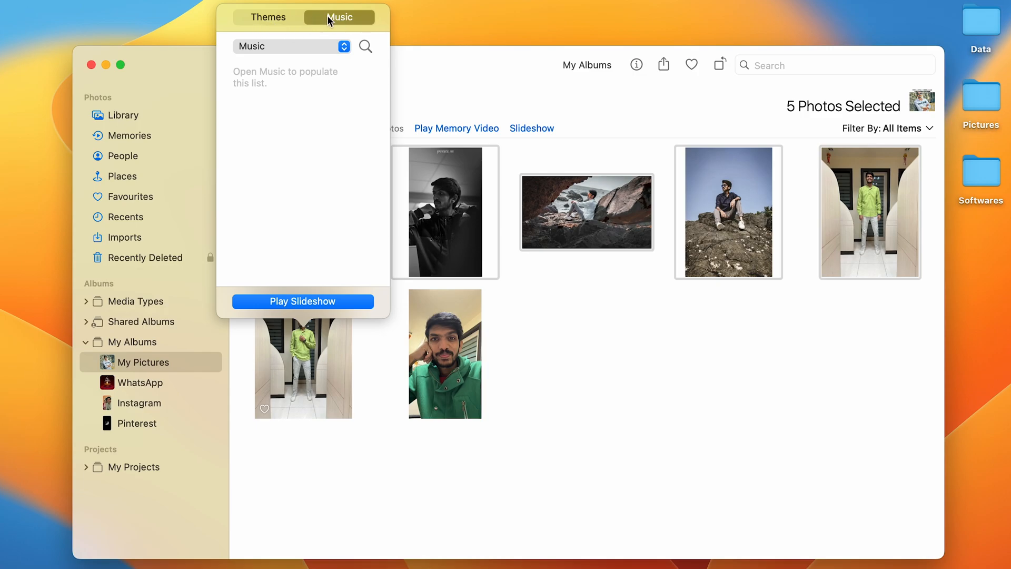
mouse_move(289, 94)
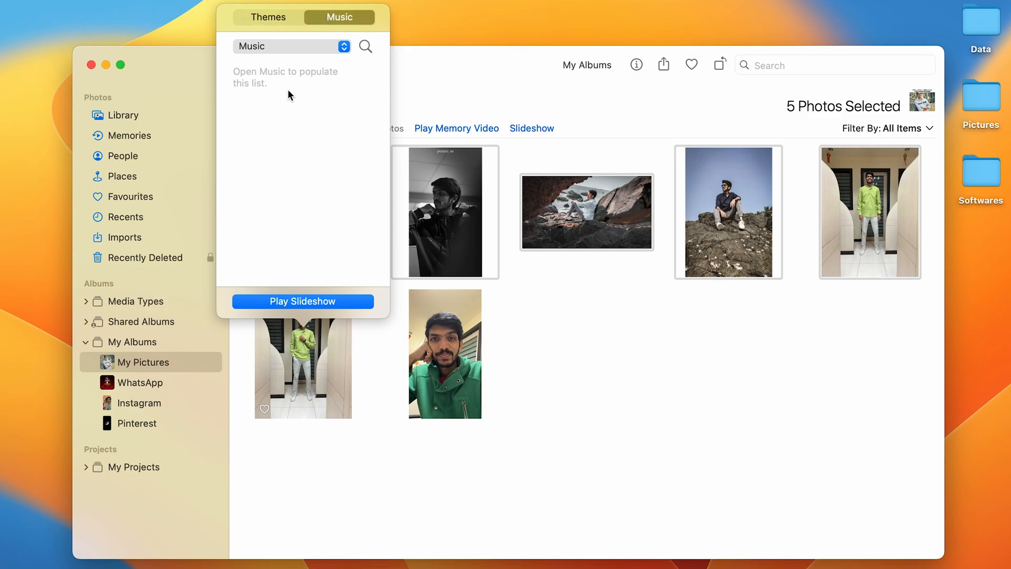
click(267, 17)
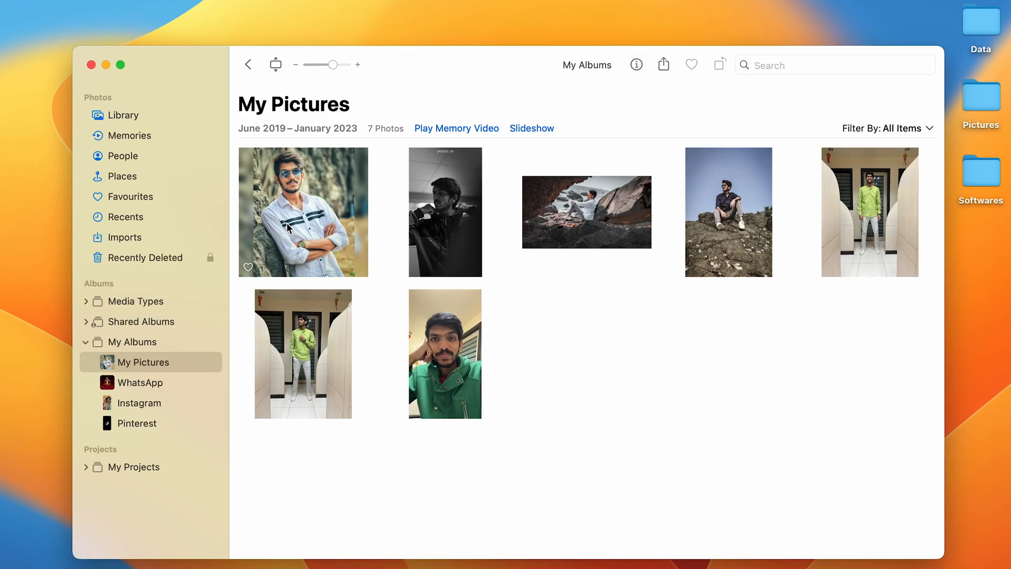
- Command-select the sunglasses portrait, rock landscape and both green-shirt corridor photos
click(302, 211)
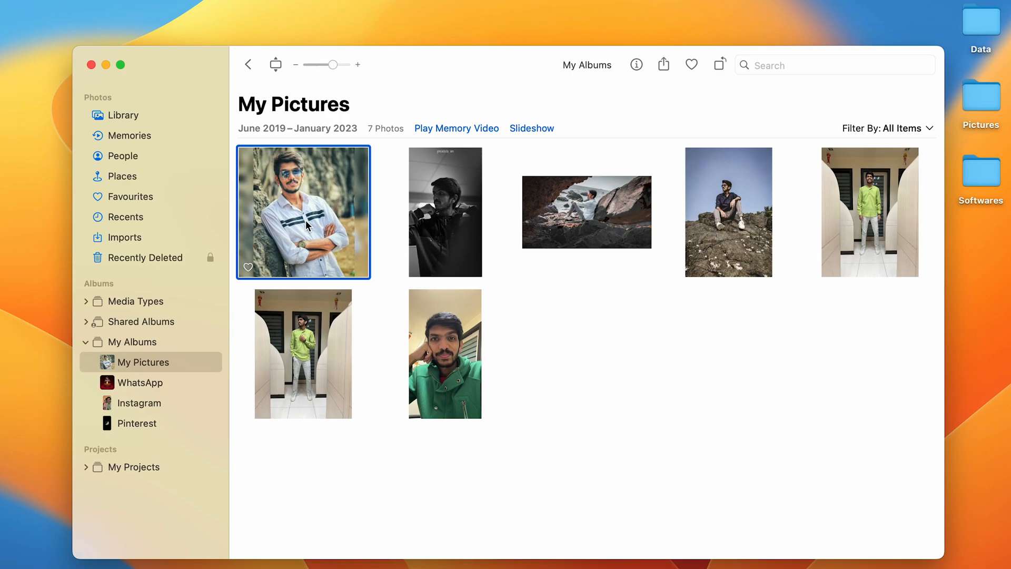
key(cmd)
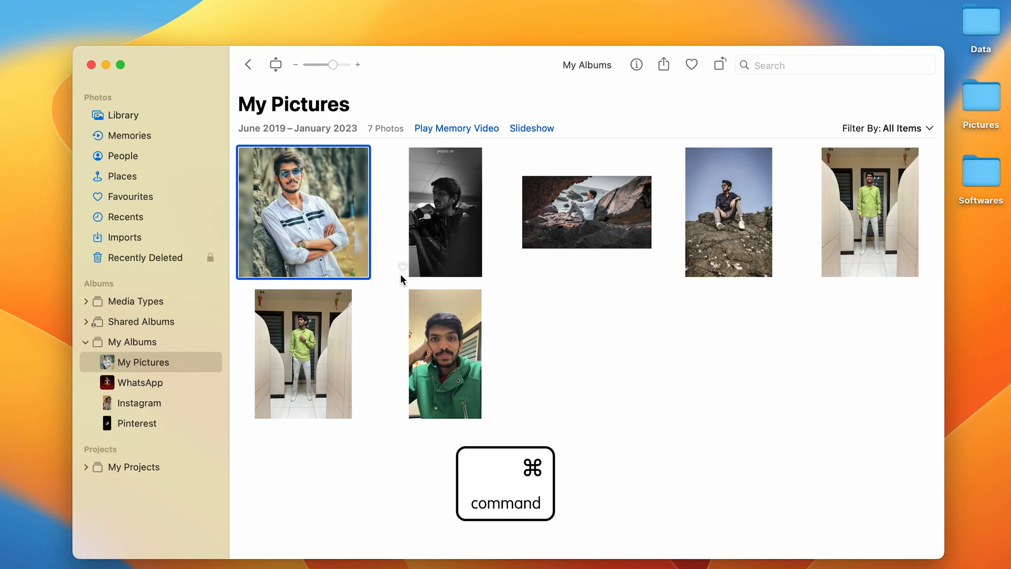
click(587, 211)
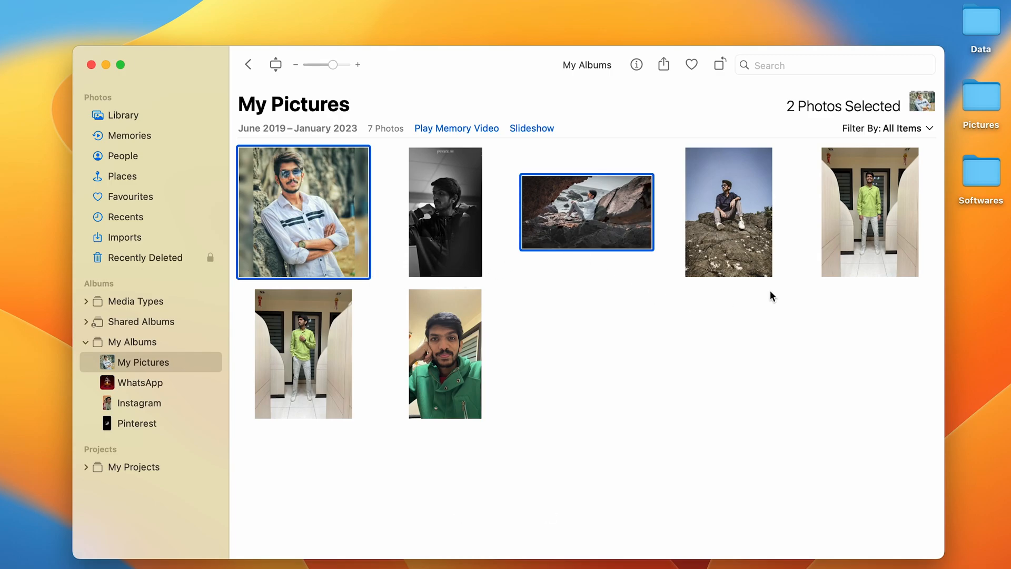
click(868, 212)
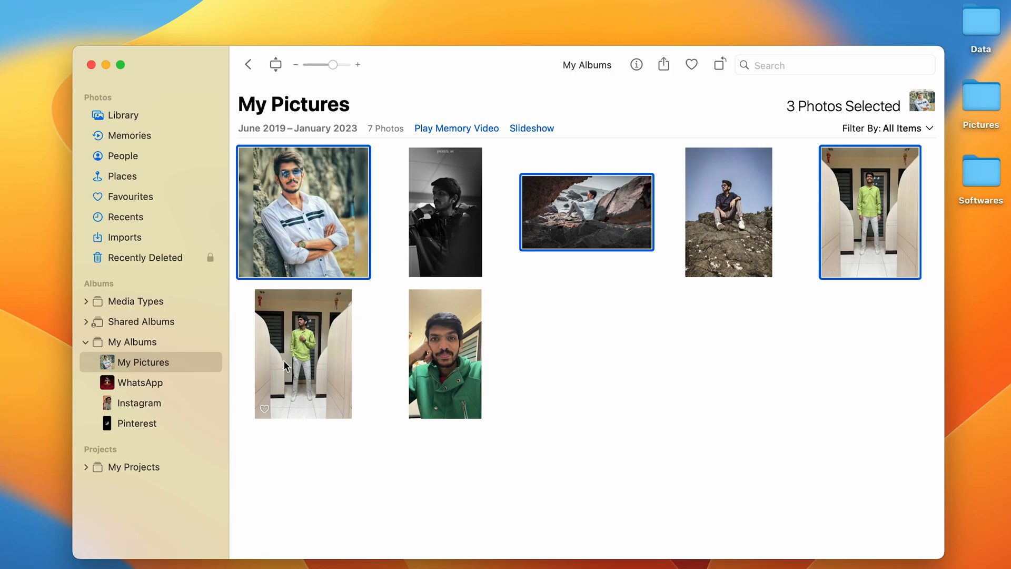
click(303, 354)
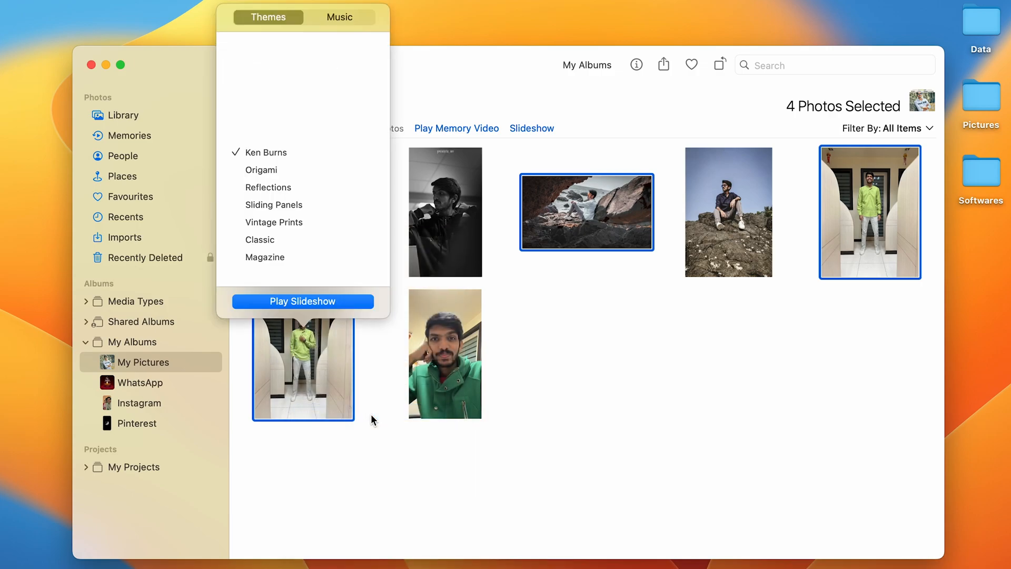
- Play the four selected photos as an Origami-themed slideshow
click(261, 170)
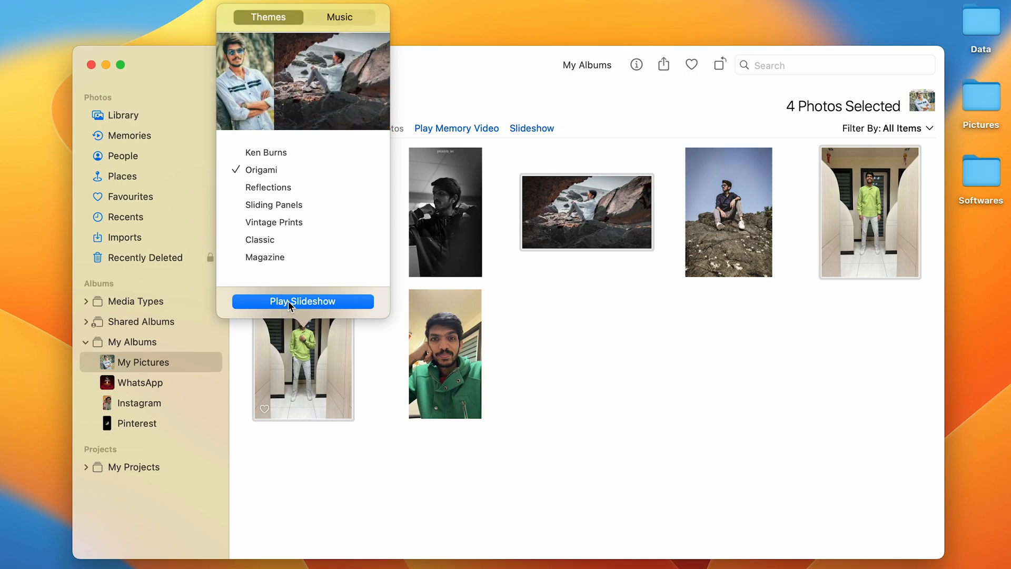
click(302, 301)
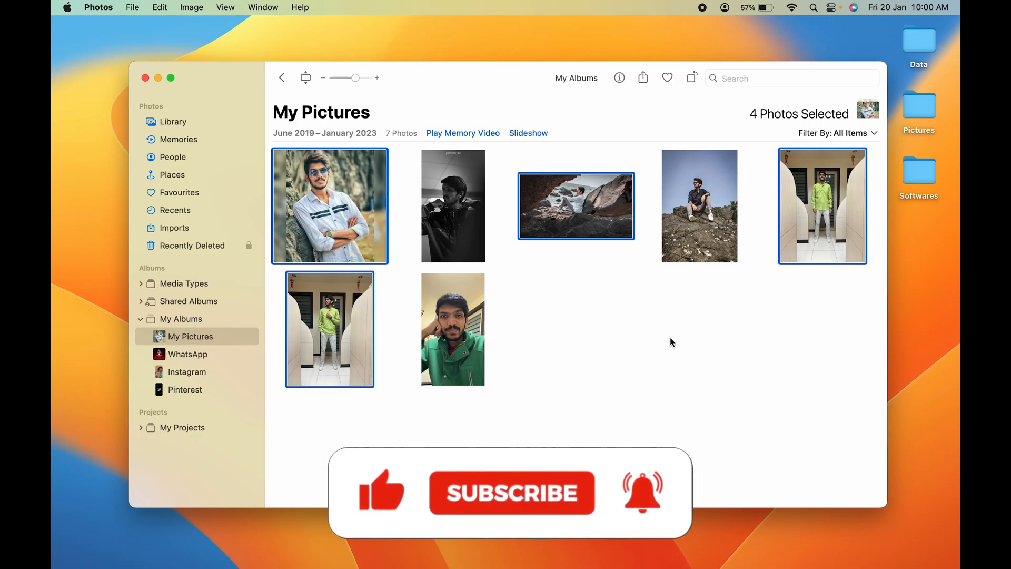
click(511, 492)
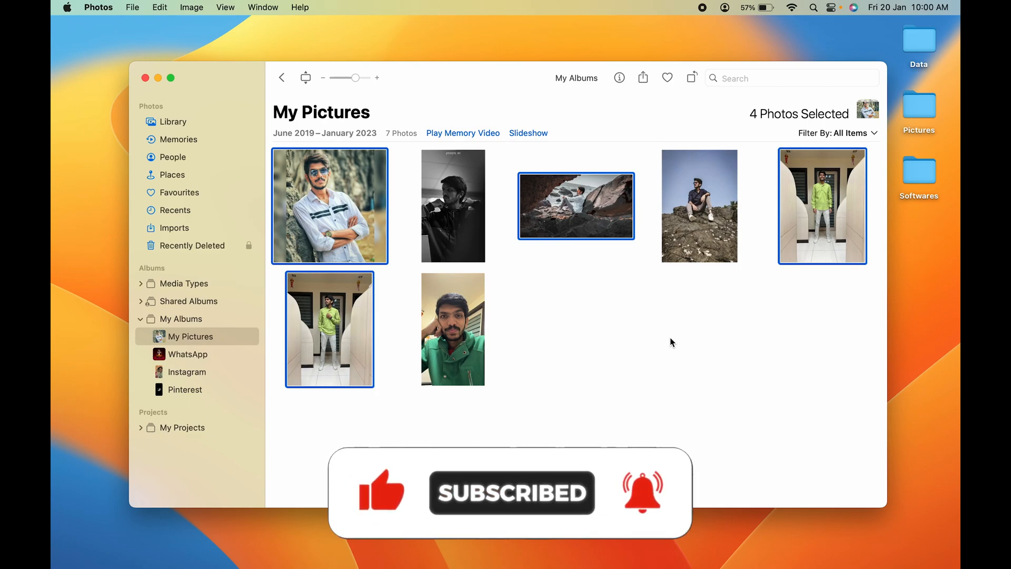